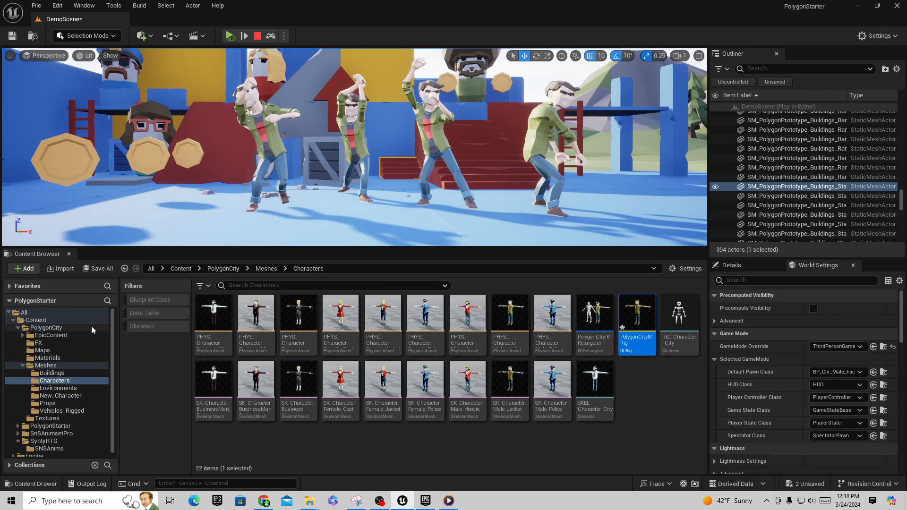
pyautogui.moveTo(51, 334)
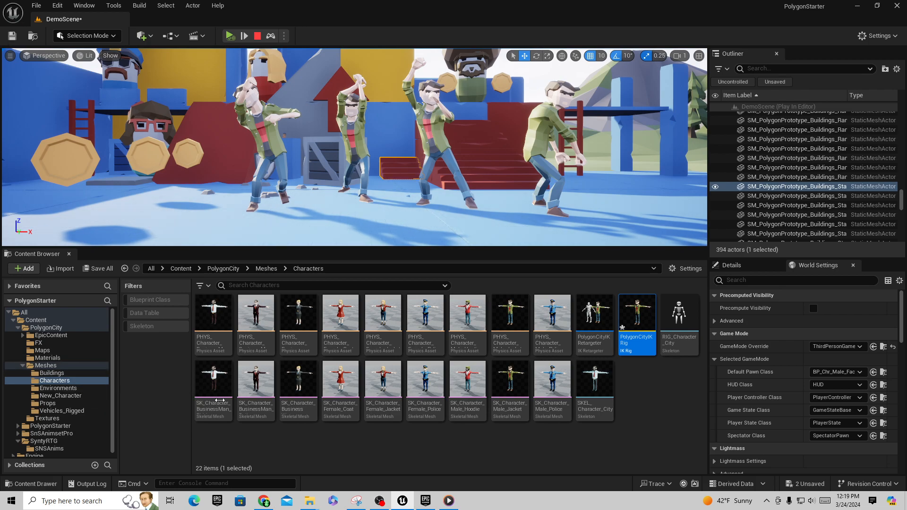
pyautogui.moveTo(637, 316)
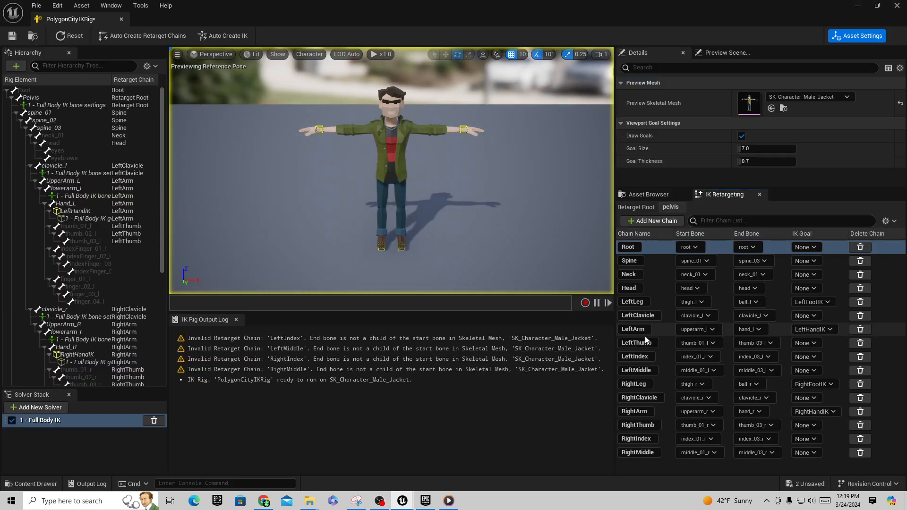
pyautogui.moveTo(788, 100)
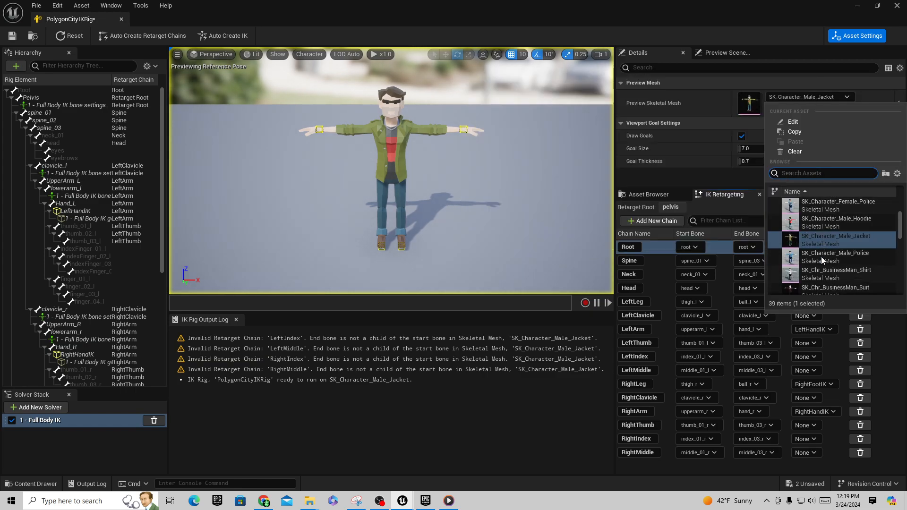
# - Preview the PolygonCityIKRig on the SK_Chr_Male_Jacket skeletal mesh
pyautogui.scroll(-3)
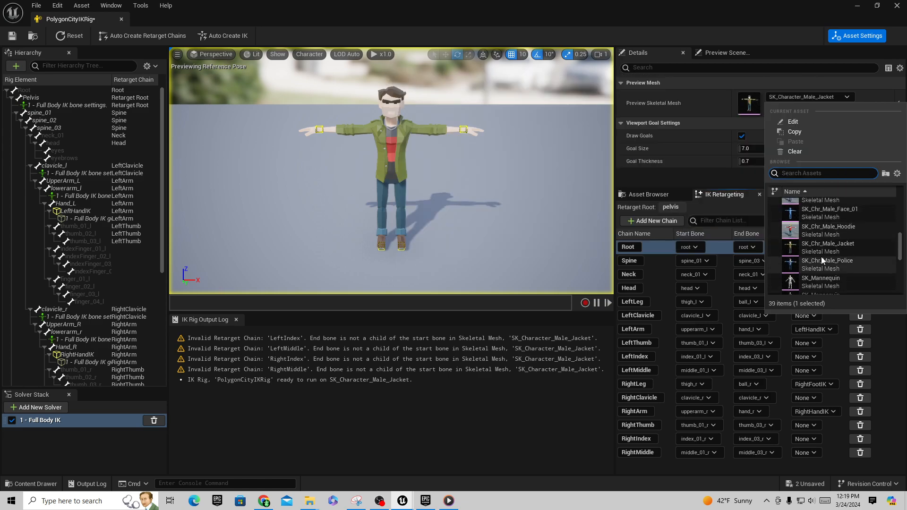
pyautogui.click(828, 247)
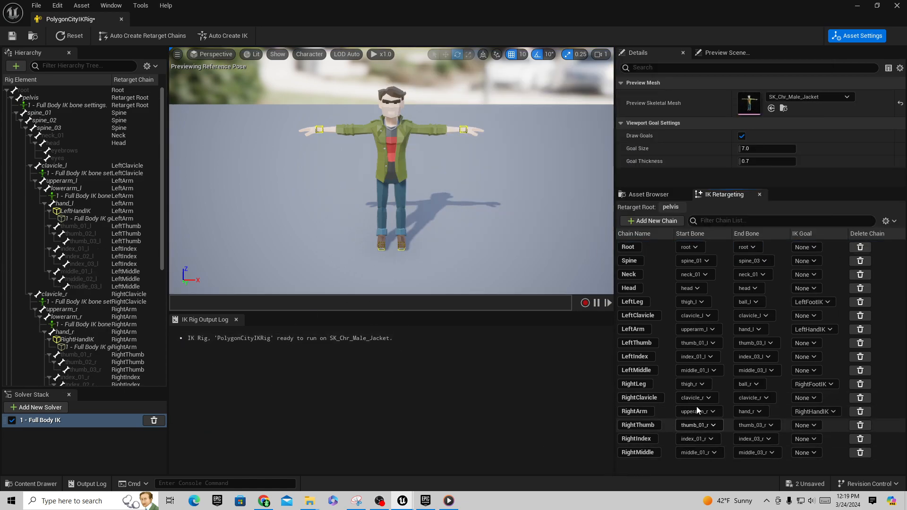
pyautogui.moveTo(684, 430)
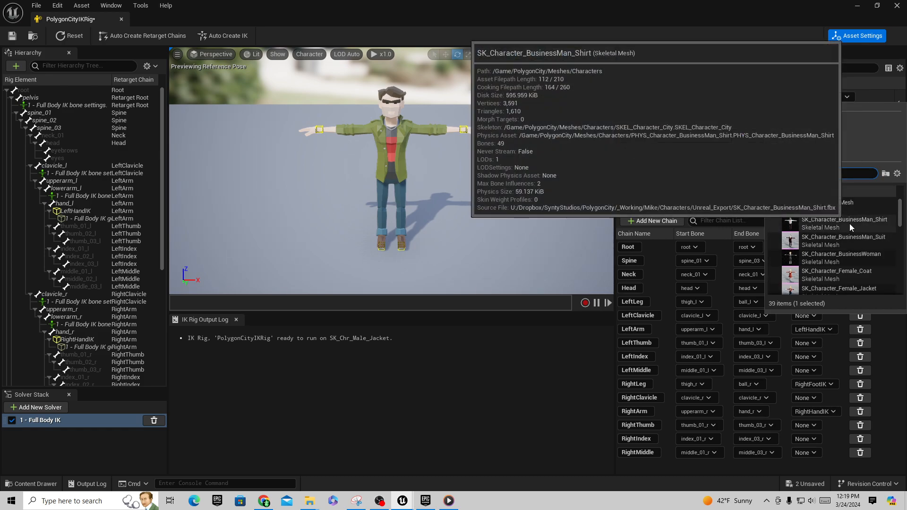
# - Switch the preview mesh to SK_Character_BusinessMan_Shirt and inspect the LeftIndex invalid chain warning
pyautogui.click(844, 223)
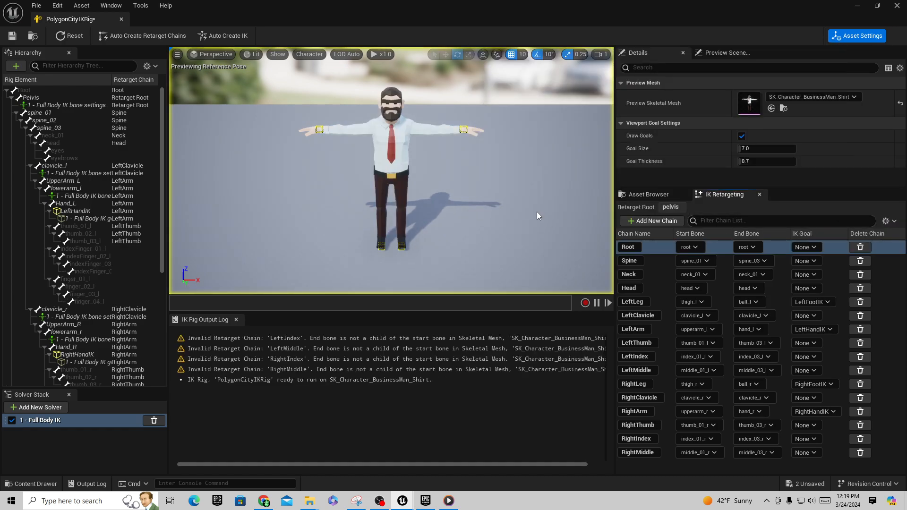
pyautogui.moveTo(327, 133)
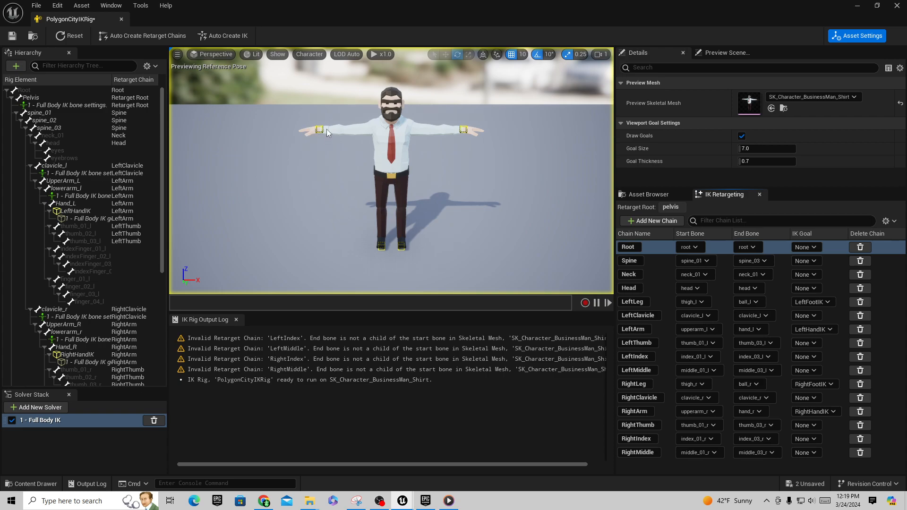
pyautogui.moveTo(255, 345)
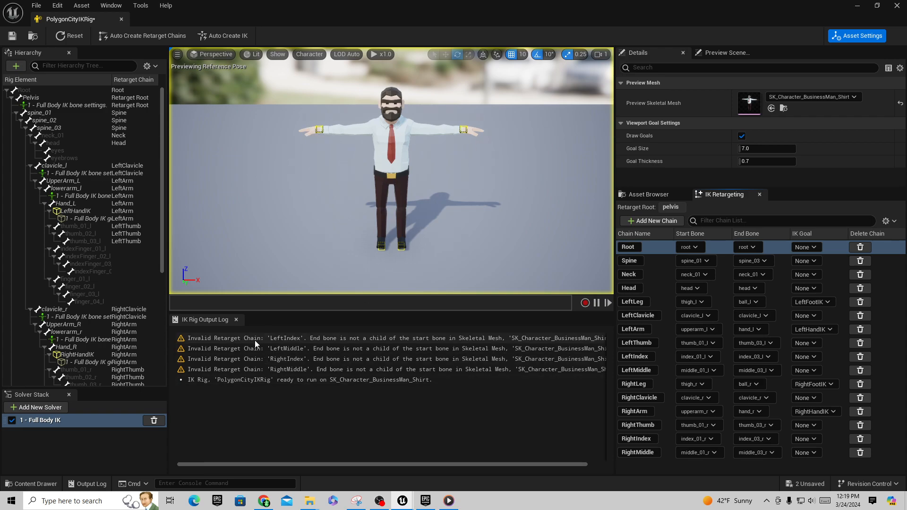
pyautogui.click(271, 359)
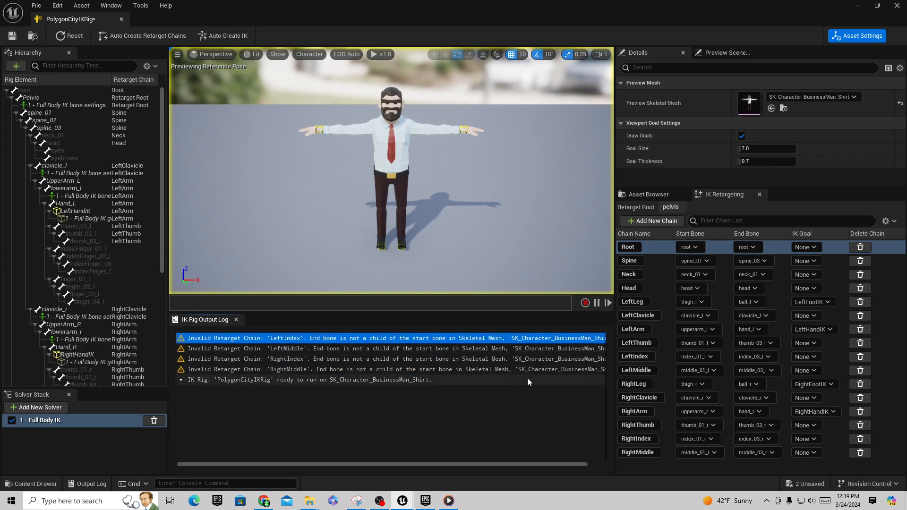
pyautogui.moveTo(529, 281)
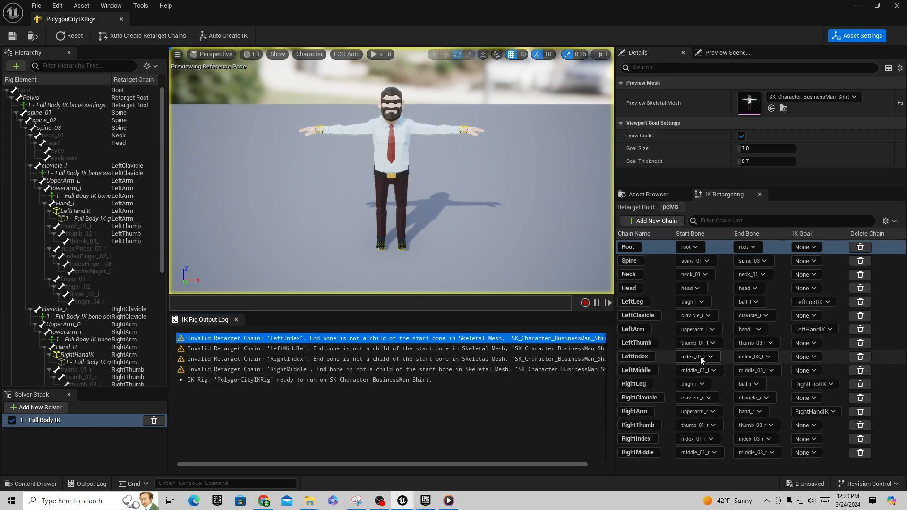
# - Set the LeftIndex chain to start at indexFinger_01_l and choose its end bone
pyautogui.click(697, 357)
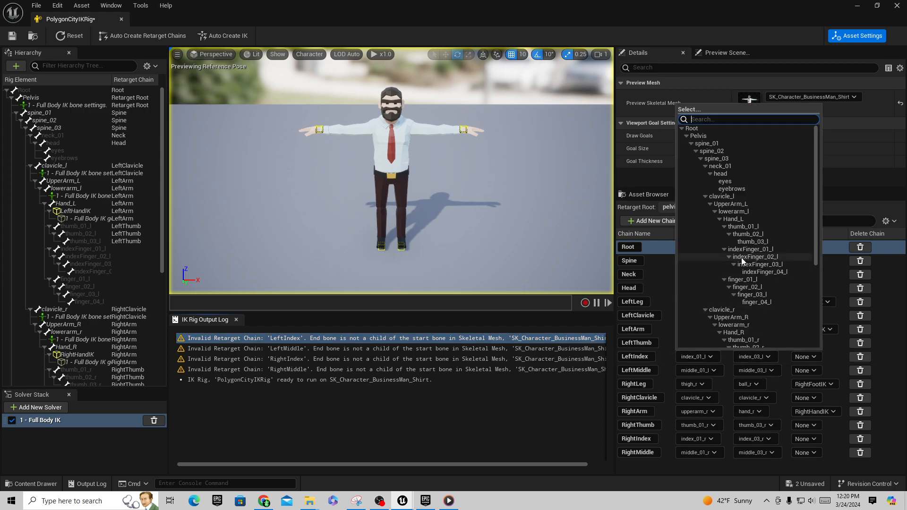
pyautogui.moveTo(758, 250)
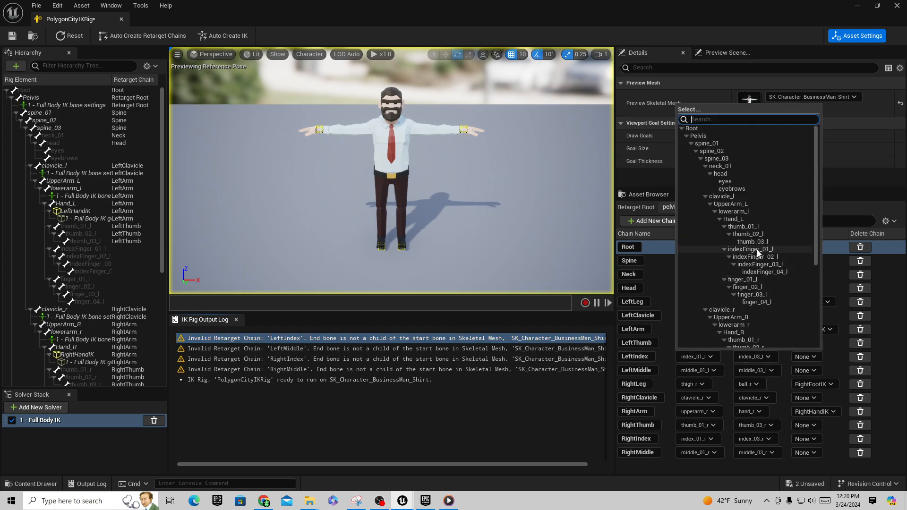
pyautogui.click(750, 250)
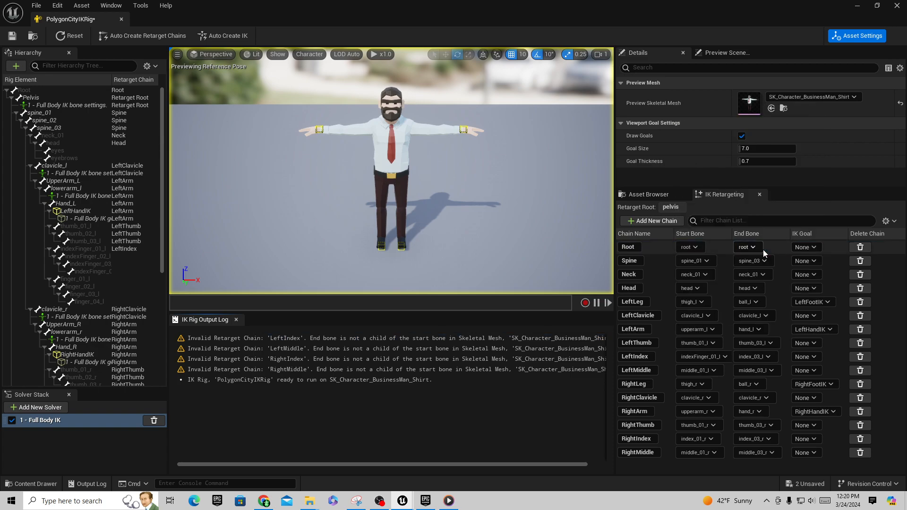
pyautogui.click(754, 357)
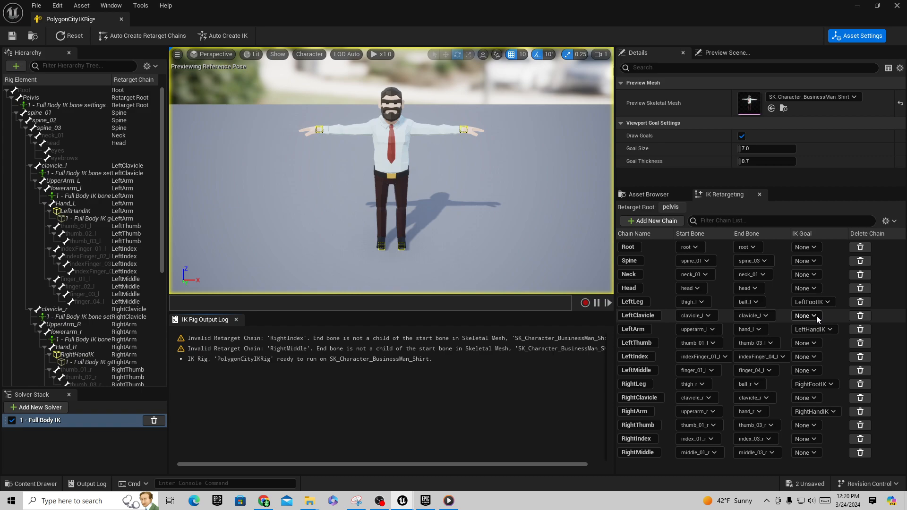
pyautogui.moveTo(698, 438)
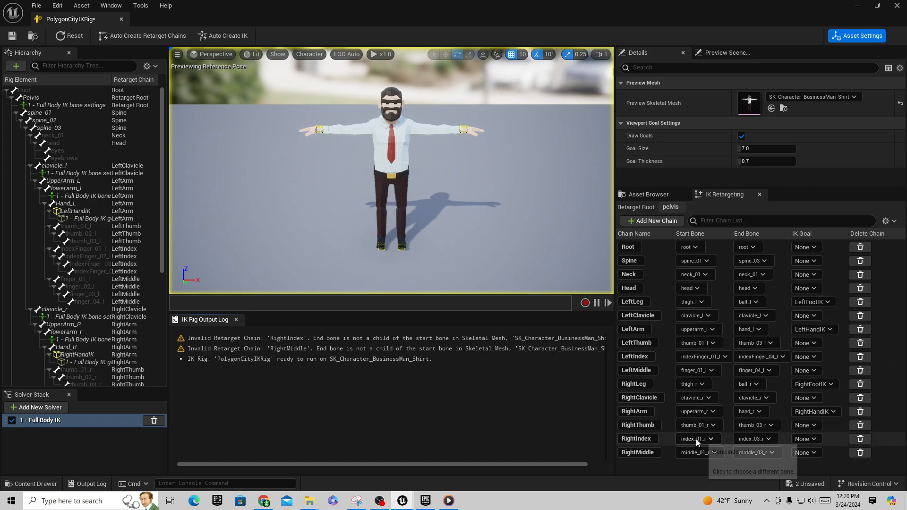
# - Set the RightIndex chain end bone to indexFinger_04_r and begin the RightMiddle start bone
pyautogui.click(696, 438)
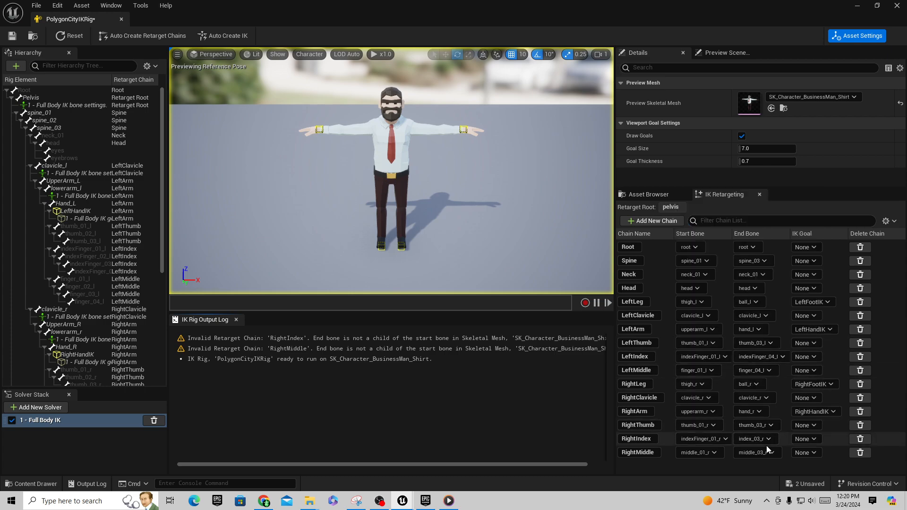
pyautogui.click(758, 453)
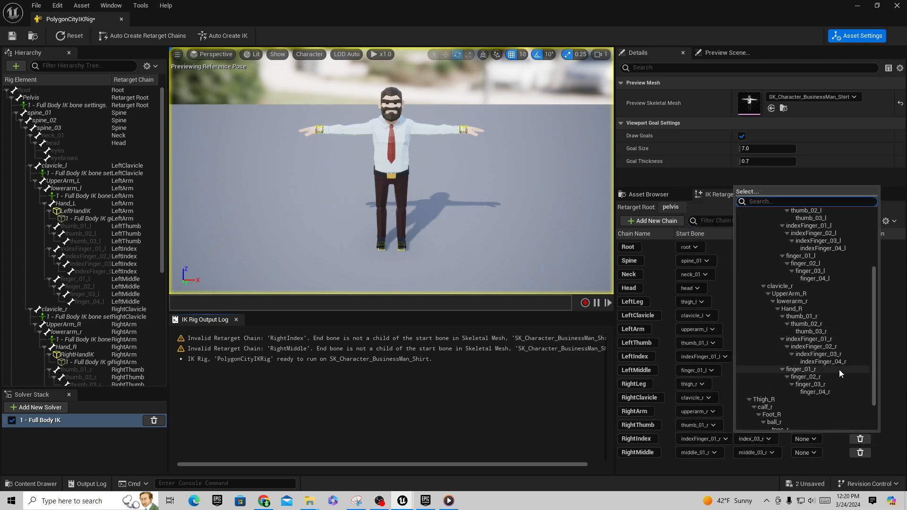
pyautogui.moveTo(843, 365)
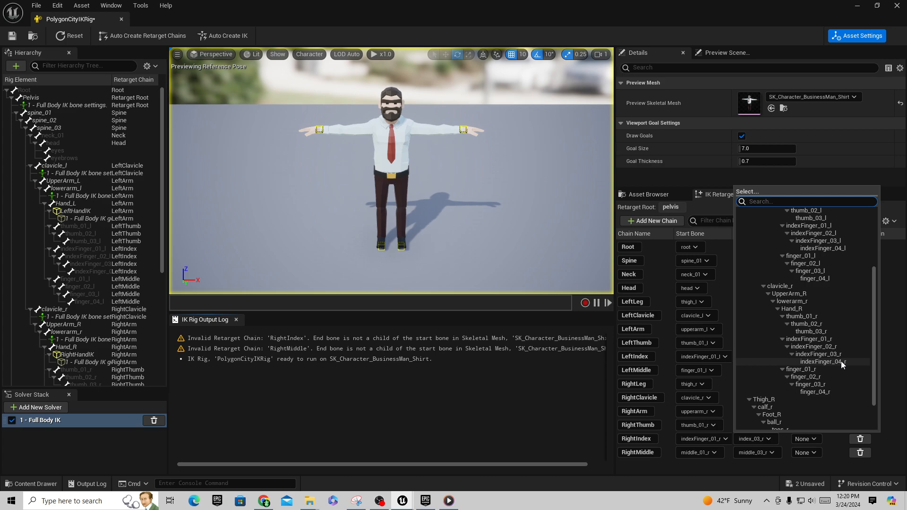
pyautogui.click(822, 361)
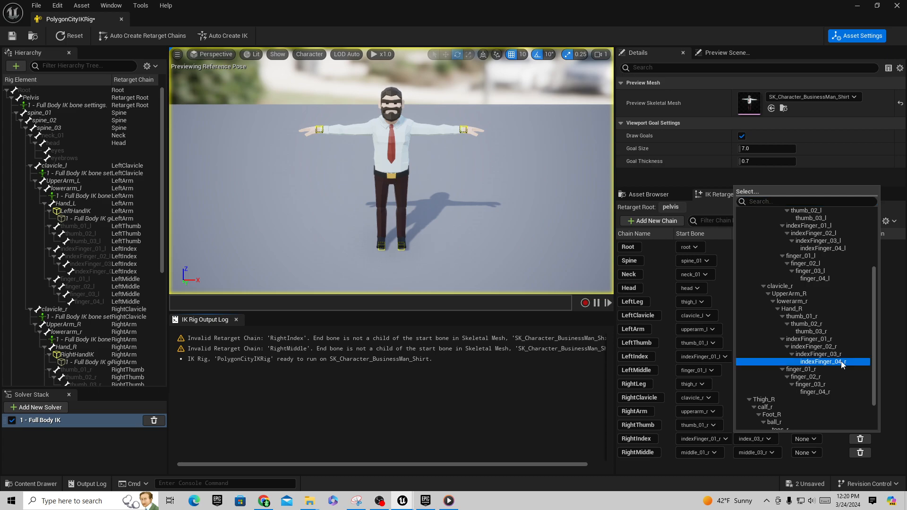
pyautogui.click(841, 361)
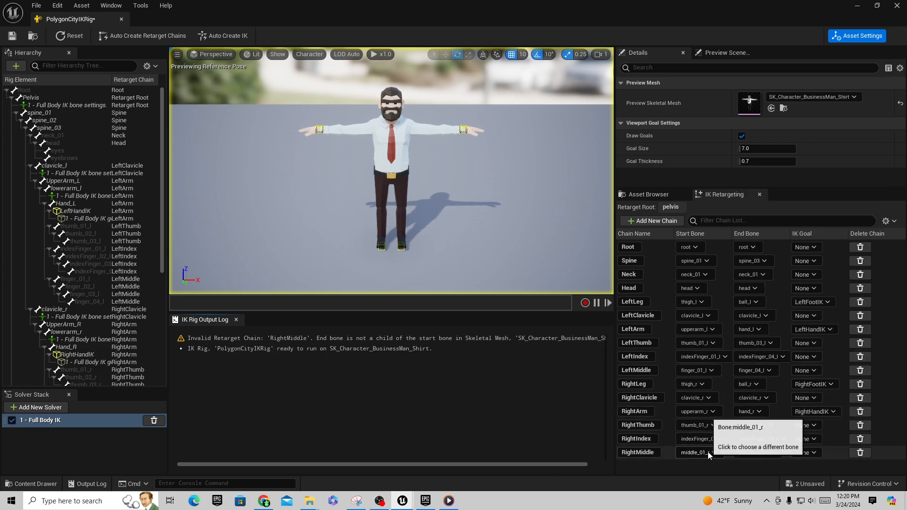
pyautogui.click(698, 453)
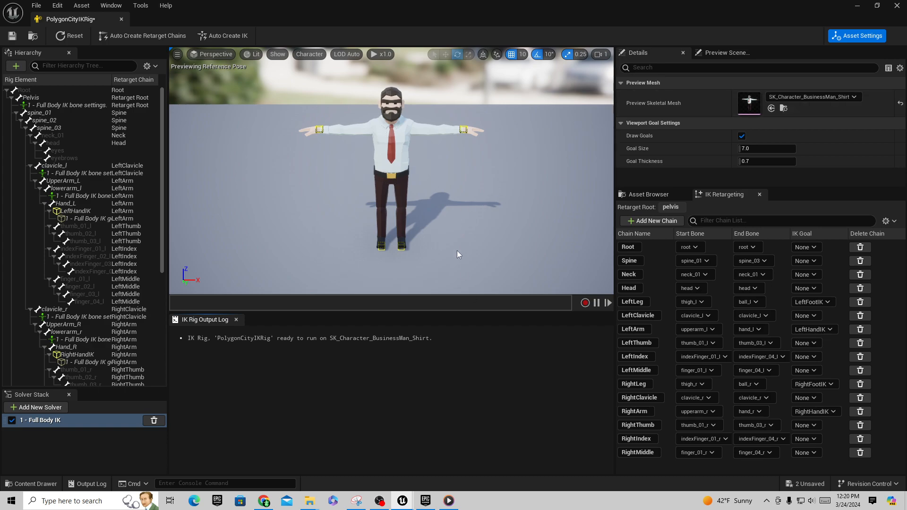
pyautogui.moveTo(397, 195)
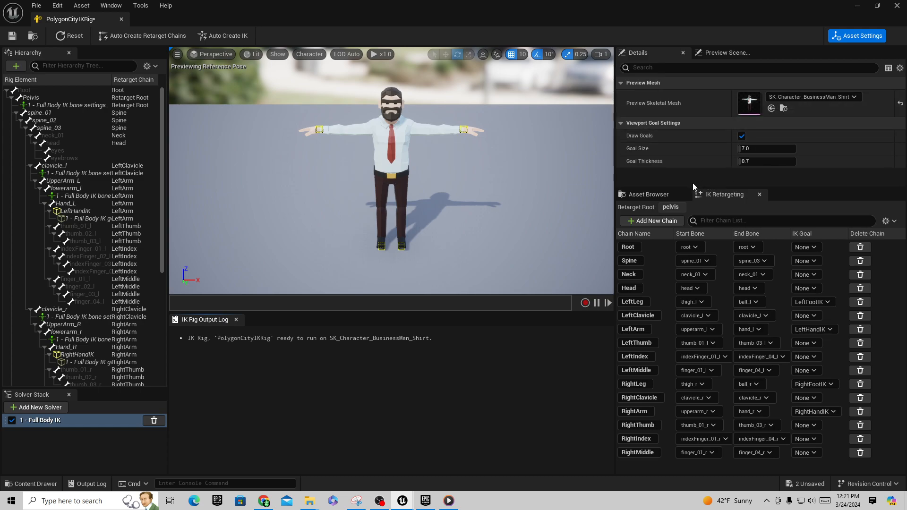
pyautogui.moveTo(526, 323)
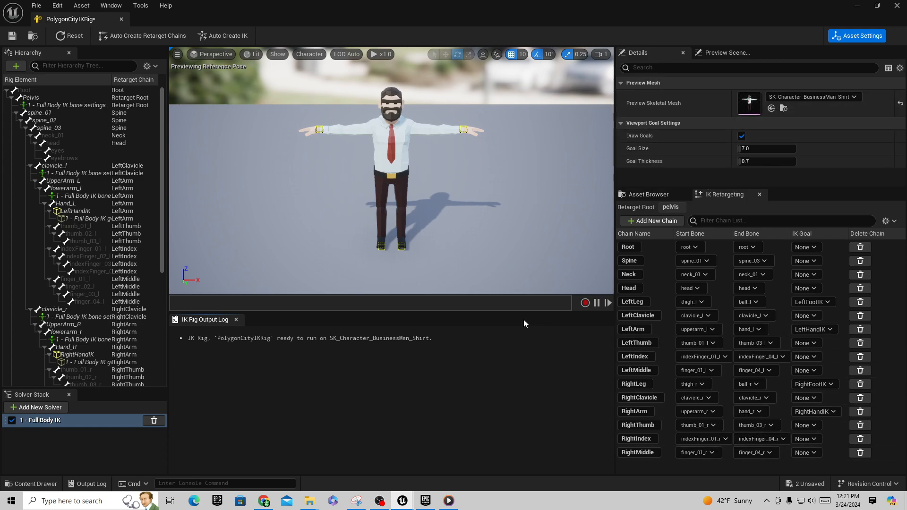
pyautogui.moveTo(542, 364)
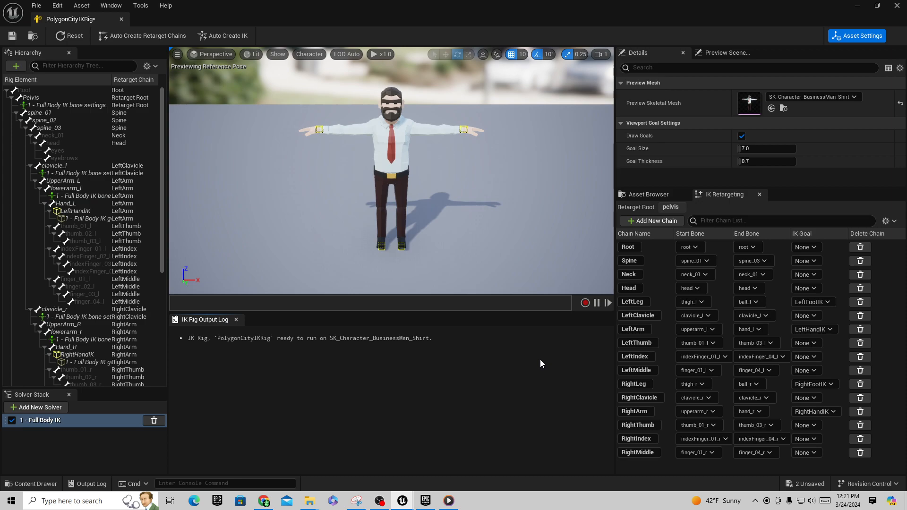
pyautogui.moveTo(543, 367)
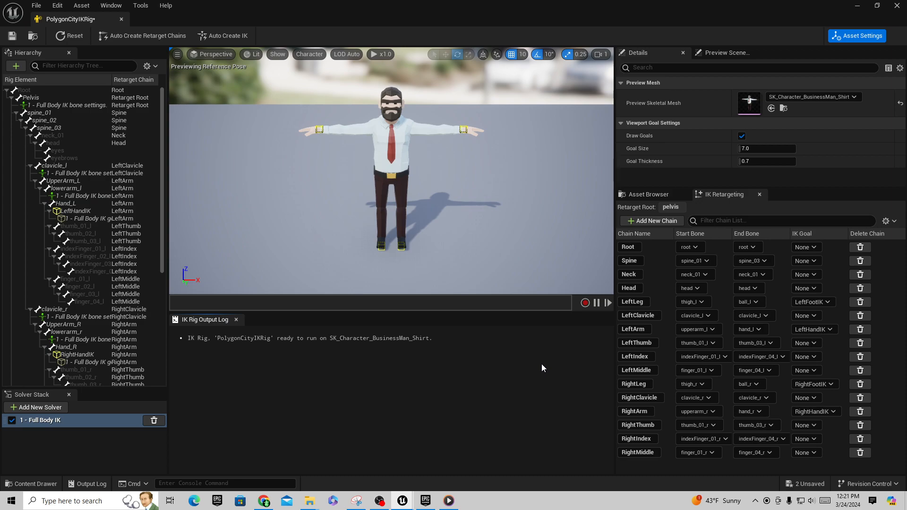
pyautogui.moveTo(639, 433)
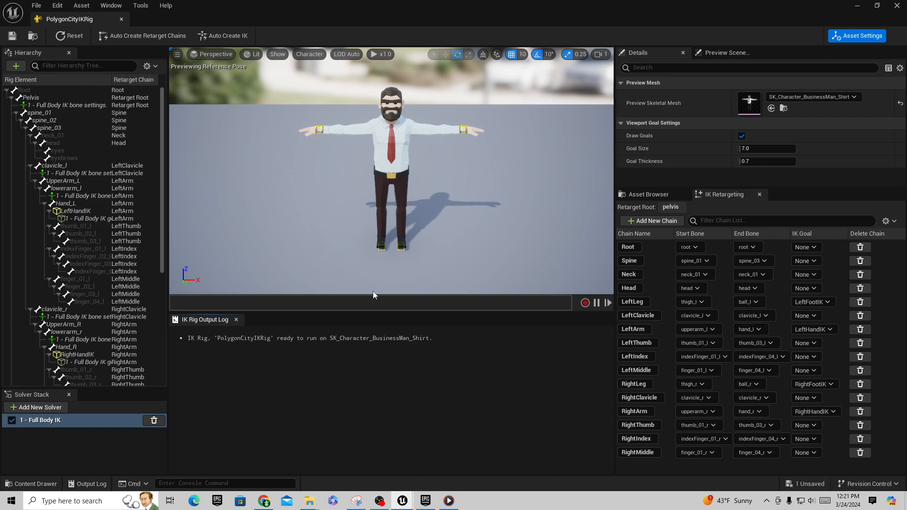
pyautogui.moveTo(291, 379)
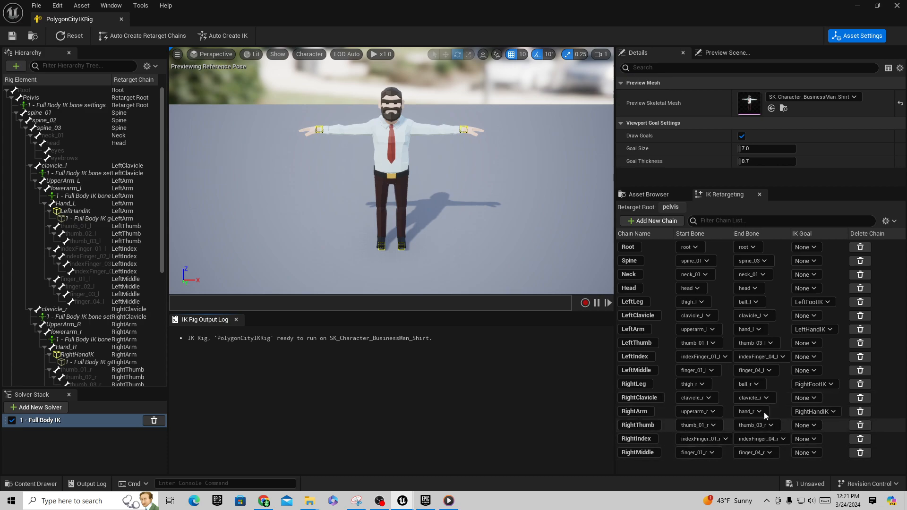
pyautogui.moveTo(420, 429)
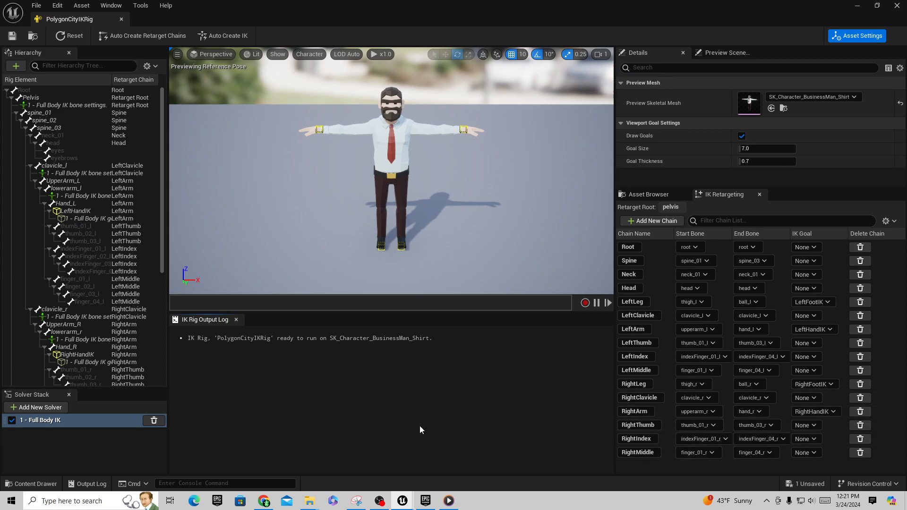